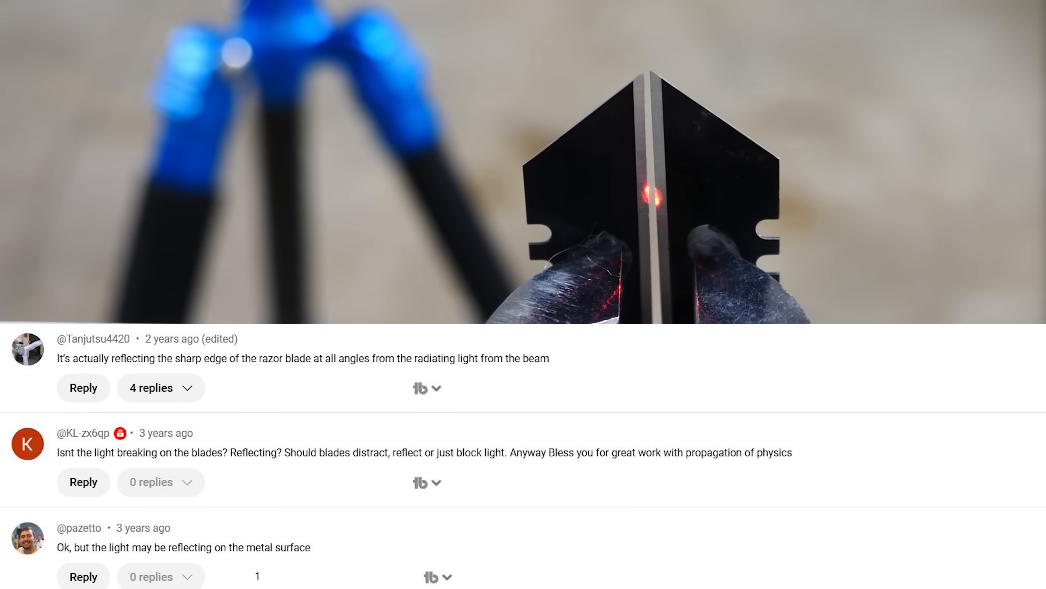
Send the sliced cute_dragons multi-color plate G-code to the K2 Plus printer over LAN
{"action": "scroll", "scroll_direction": "down", "scroll_amount": 3}
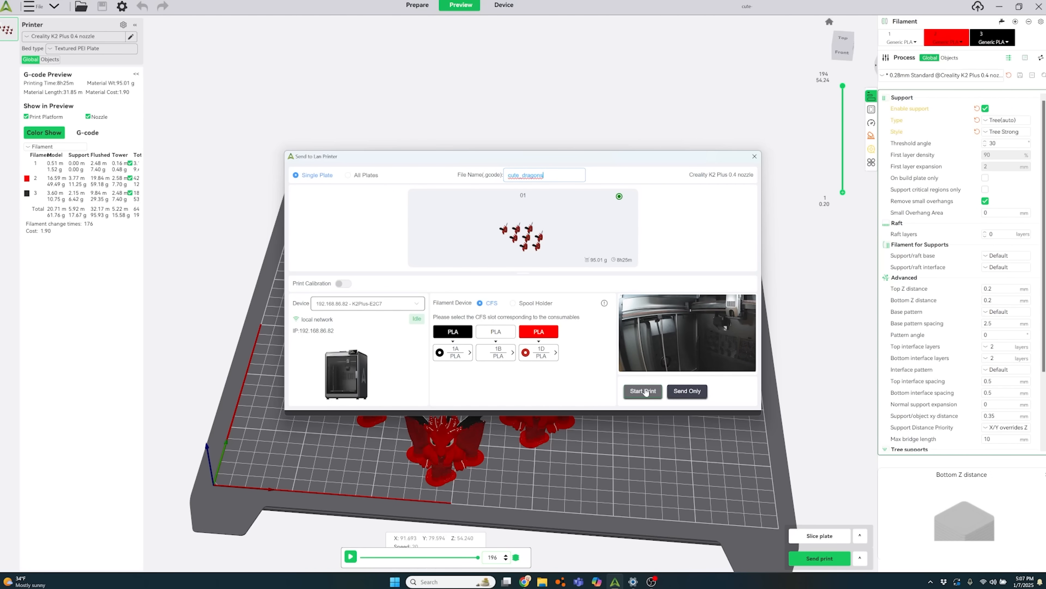
{"action": "left_click", "coordinate": [642, 390]}
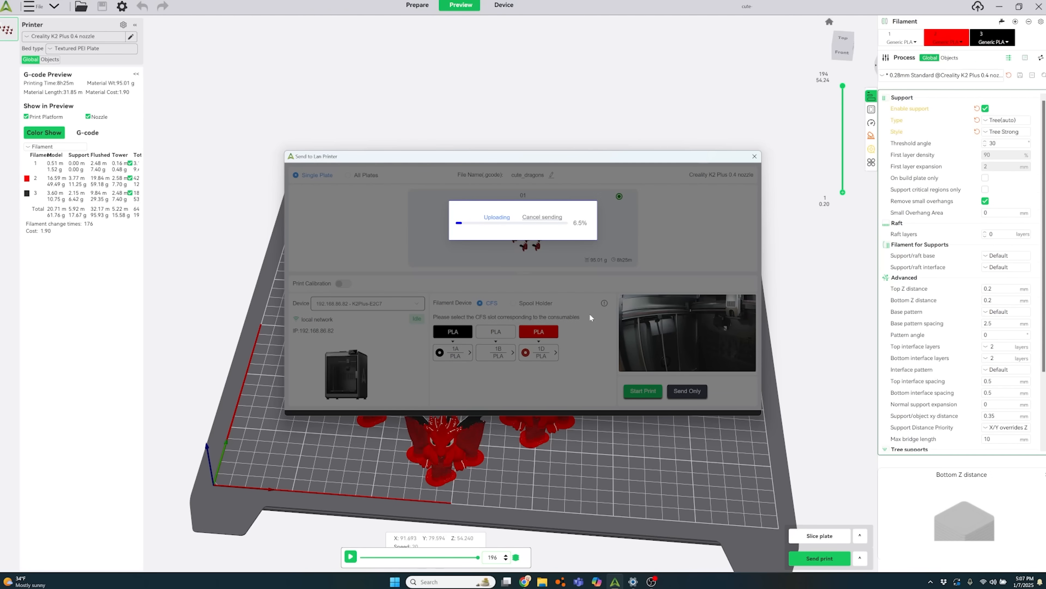